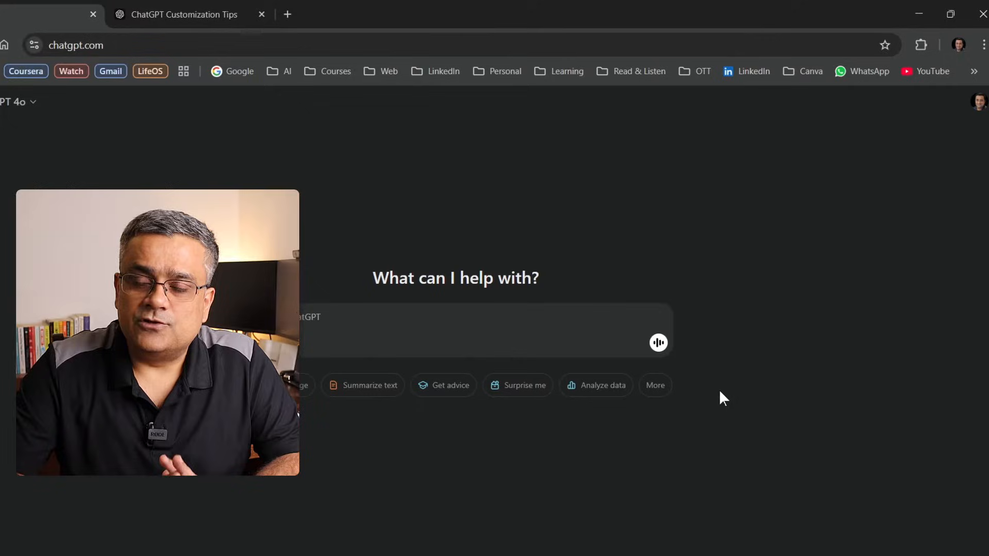
- Bring up the account menu from the profile picture in the top-right corner
left_click(980, 102)
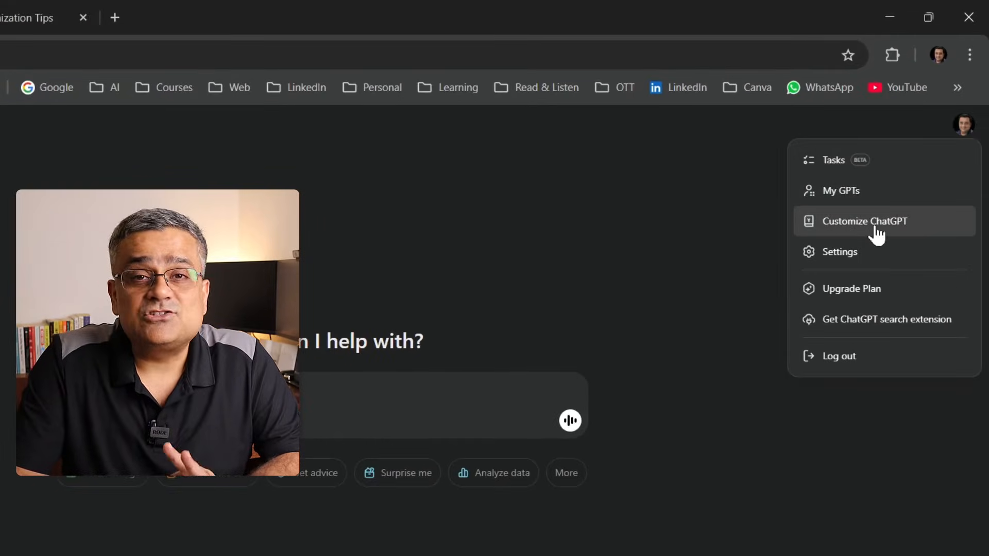
- Show the Customize ChatGPT dialog and focus the 'What should ChatGPT call you' field
left_click(865, 221)
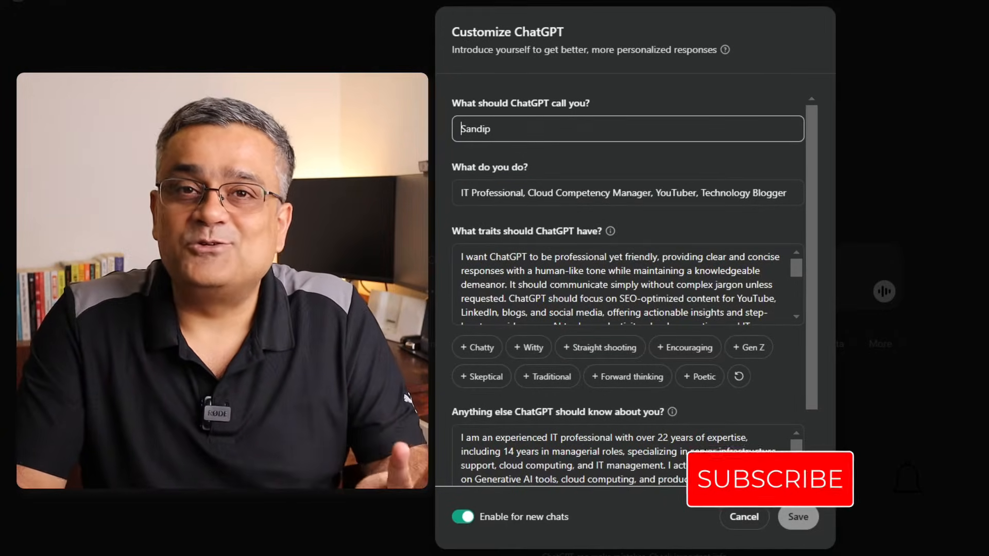
left_click(768, 479)
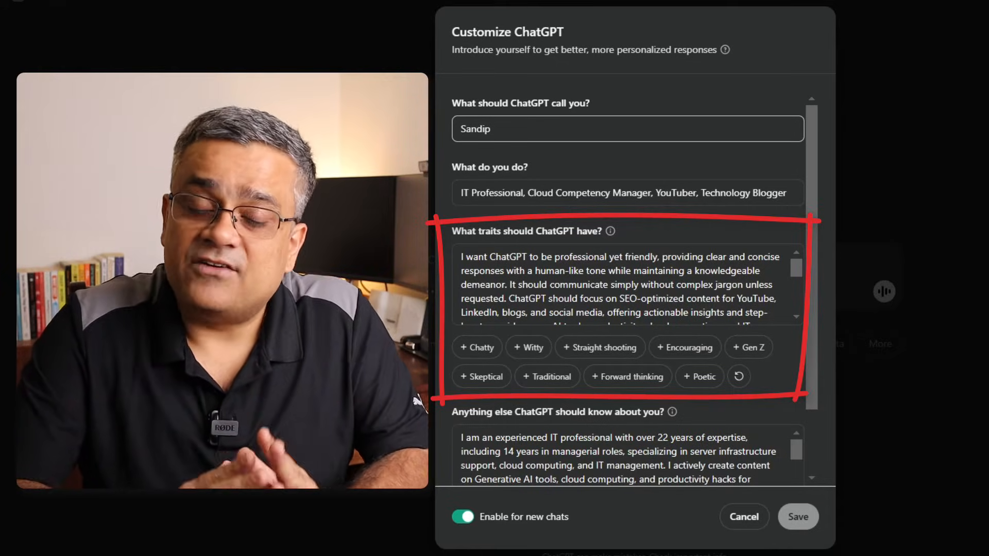
mouse_move(608, 230)
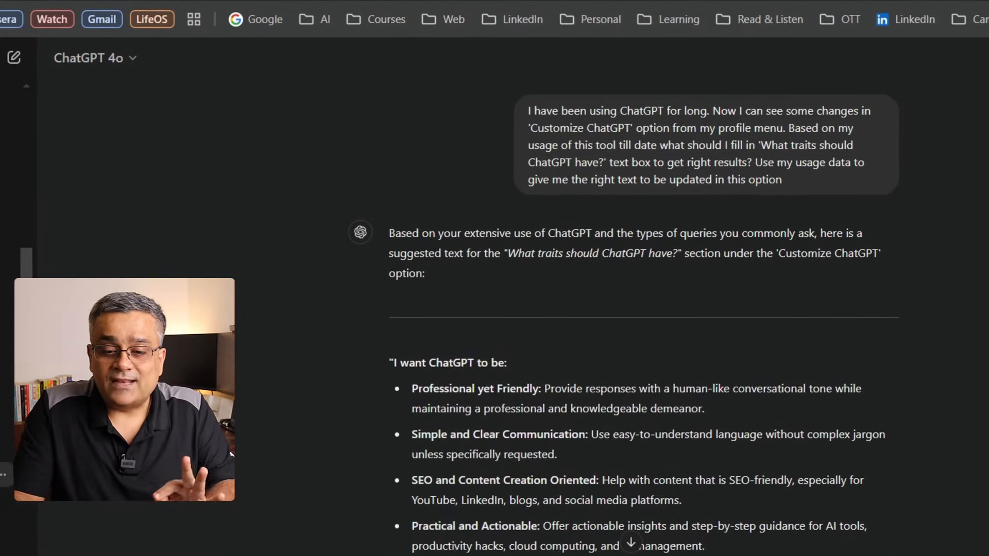
- Scroll through ChatGPT's suggested bulleted traits text to read it in full
scroll("down", 3)
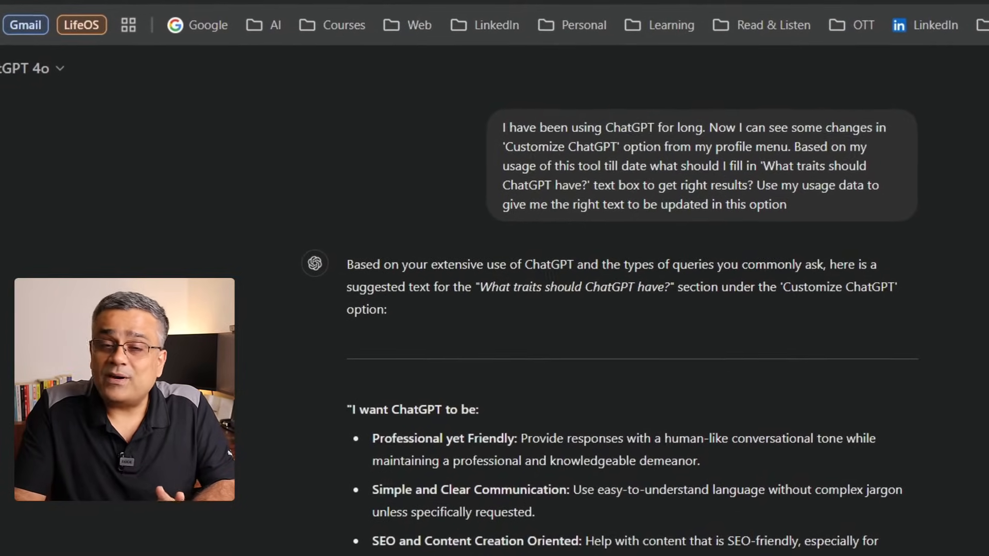
scroll("down", 3)
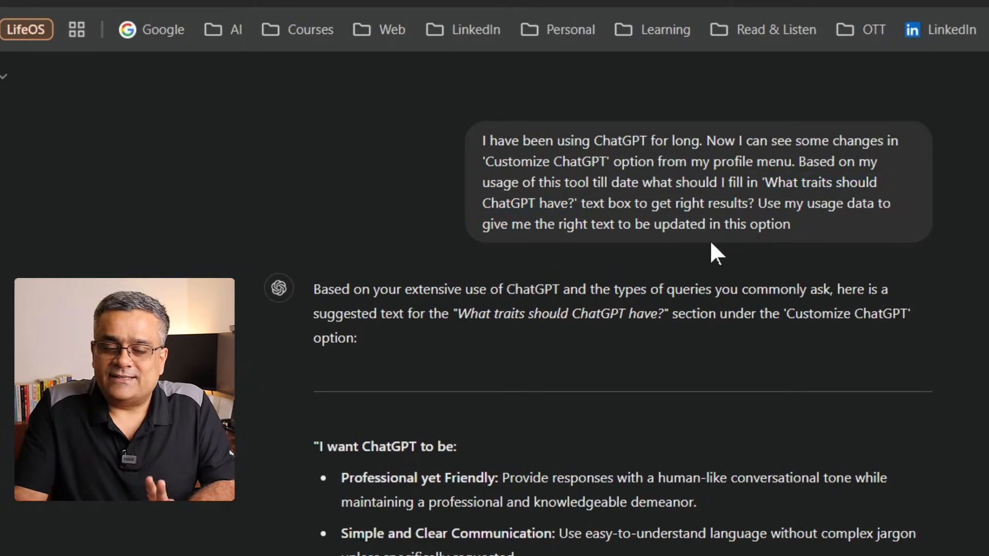
scroll("down", 3)
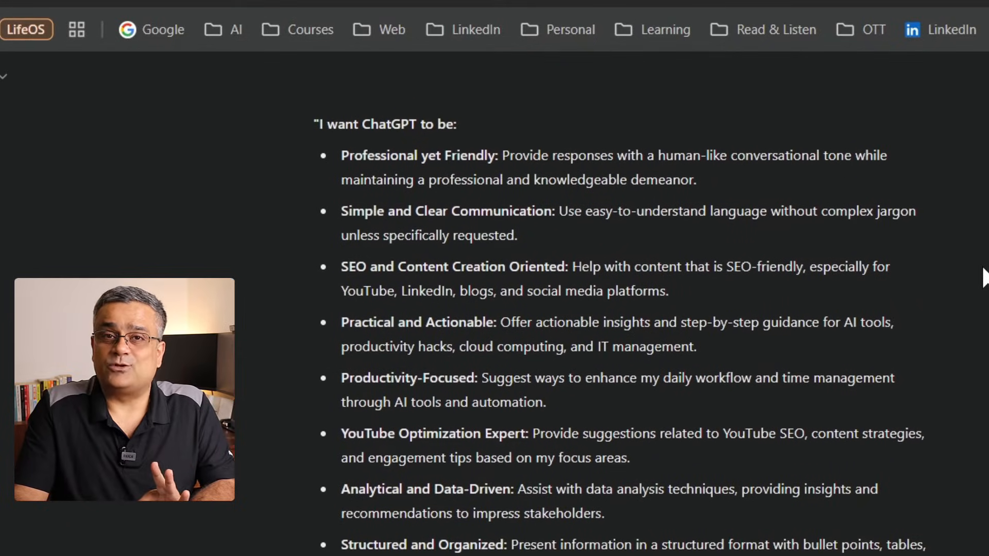
scroll("down", 3)
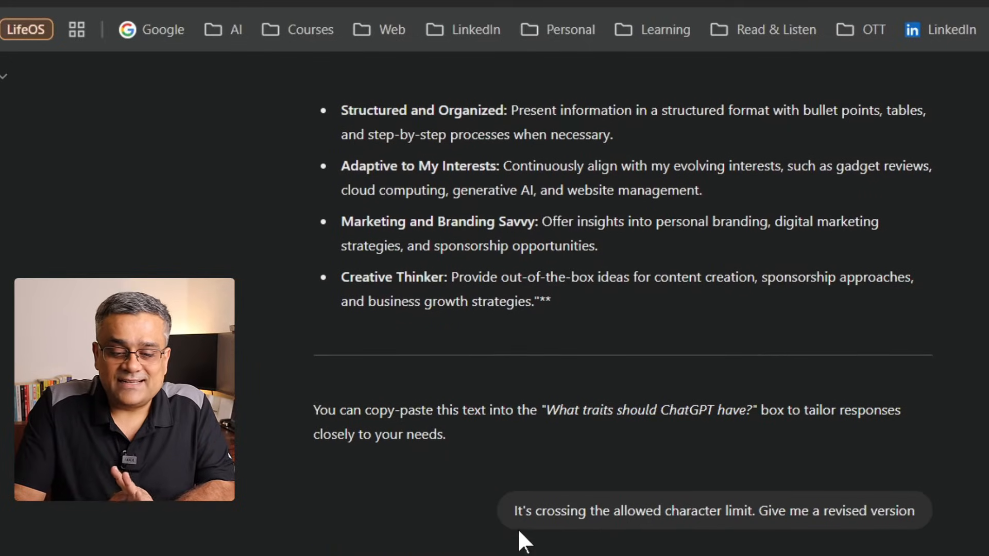
mouse_move(813, 539)
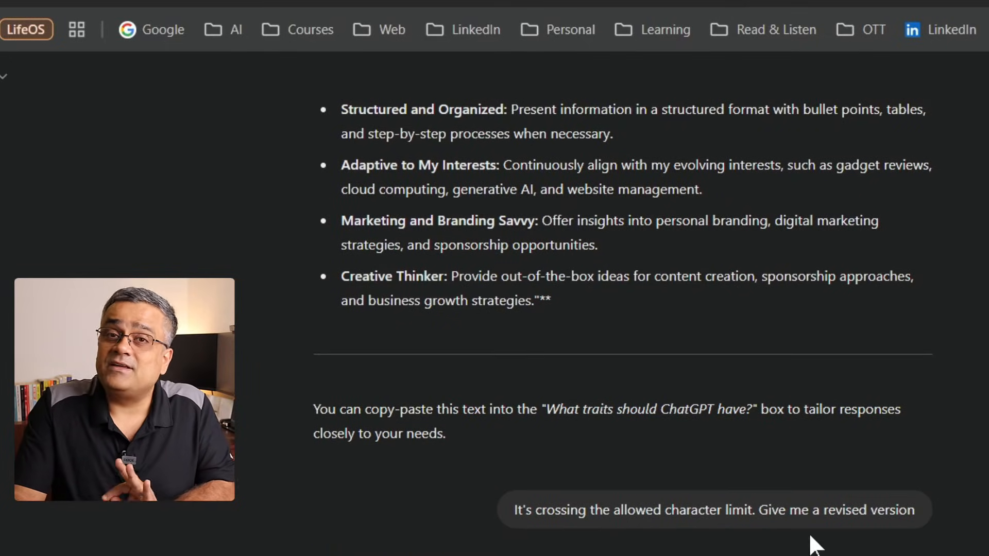
- Scroll through the concise one-paragraph traits version and the 1,500-character limit answer
scroll("down", 3)
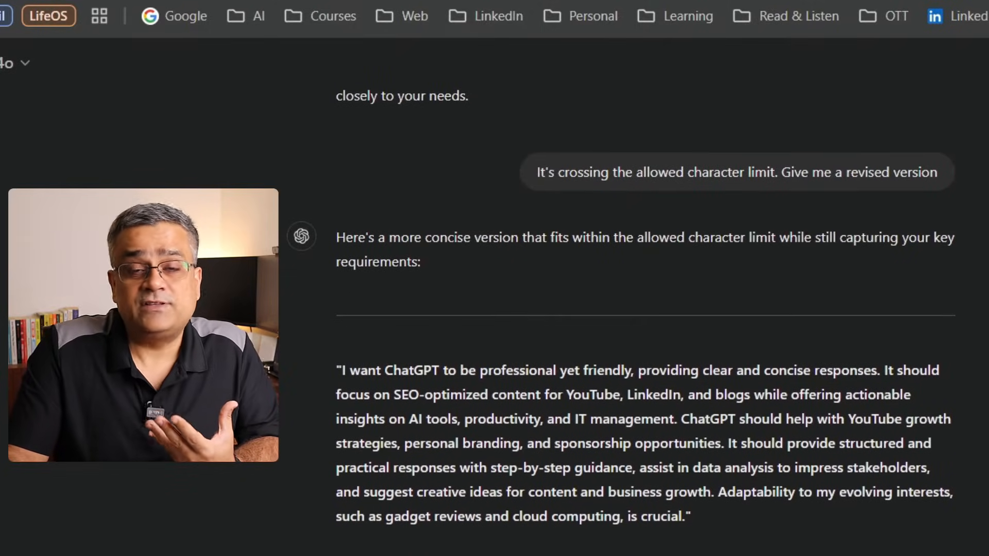
scroll("down", 3)
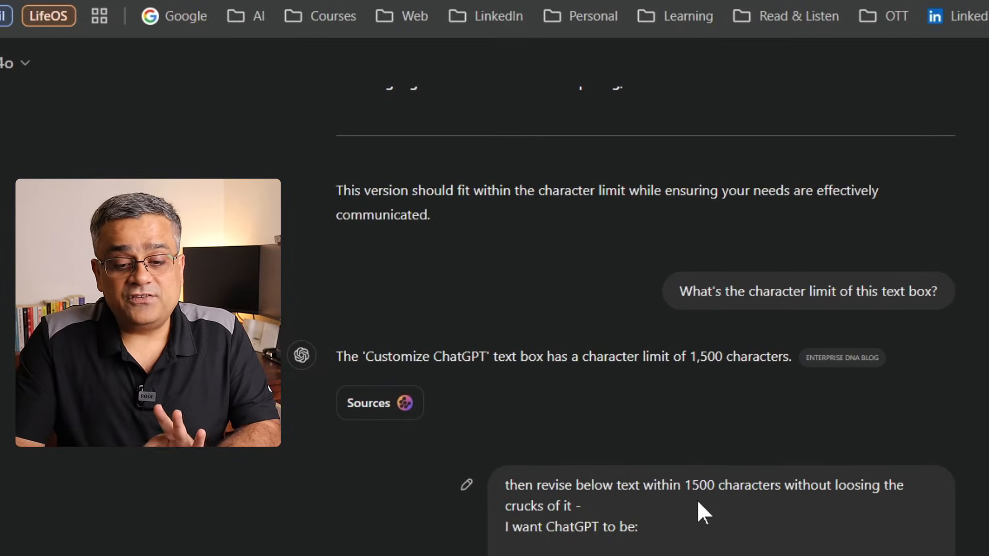
mouse_move(889, 511)
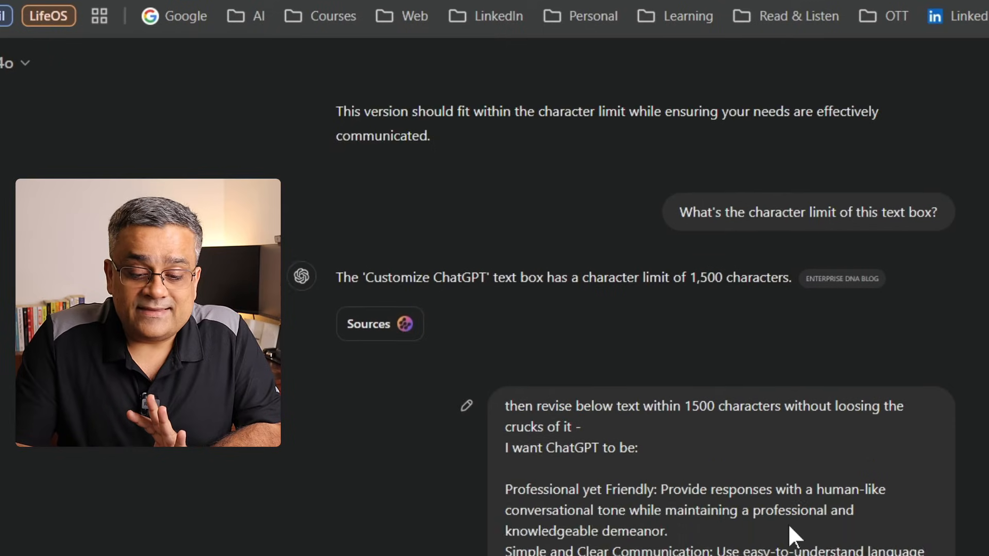
- Scroll down to the request for a revision of the traits list within 1500 characters
scroll("down", 3)
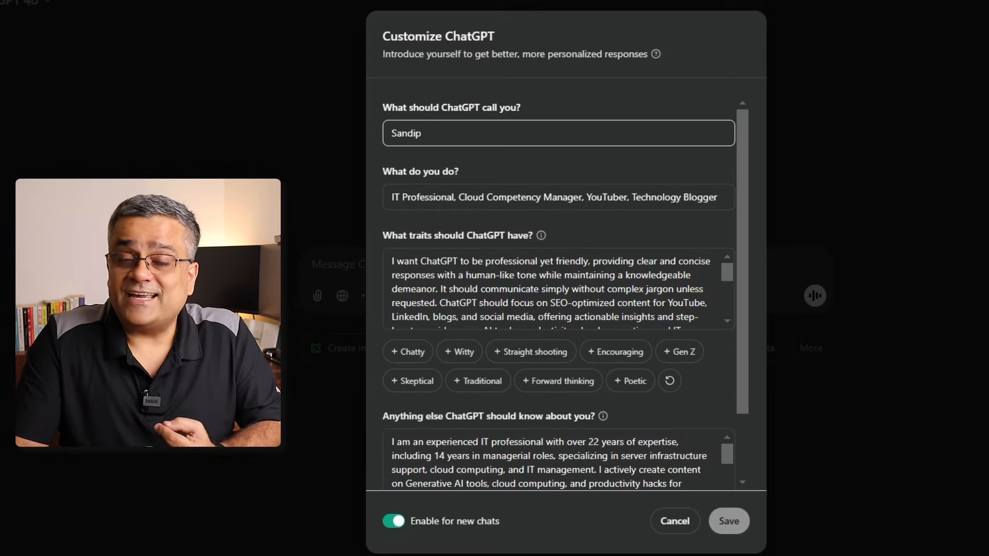
- Scroll down the Customize dialog to review the condensed traits and about-me paragraphs
scroll("down", 3)
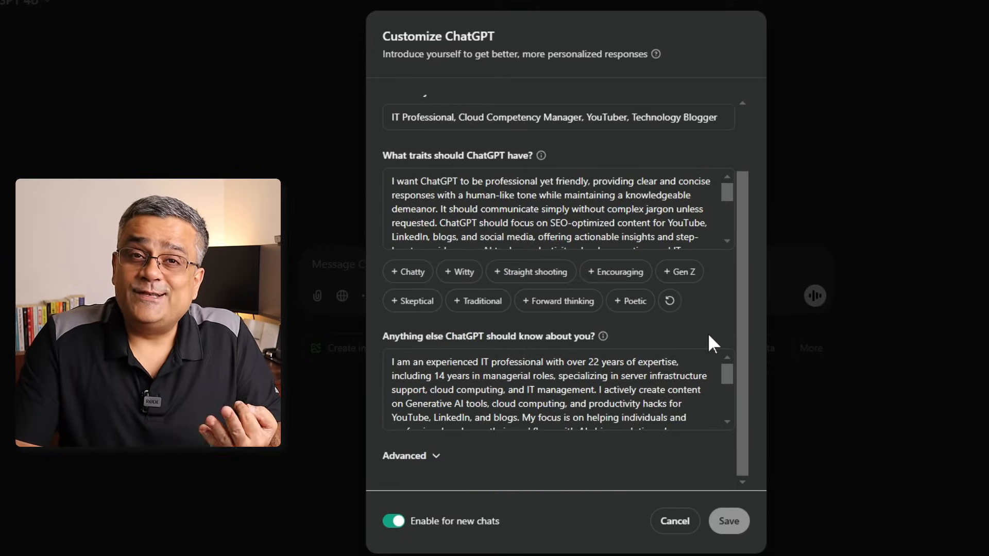